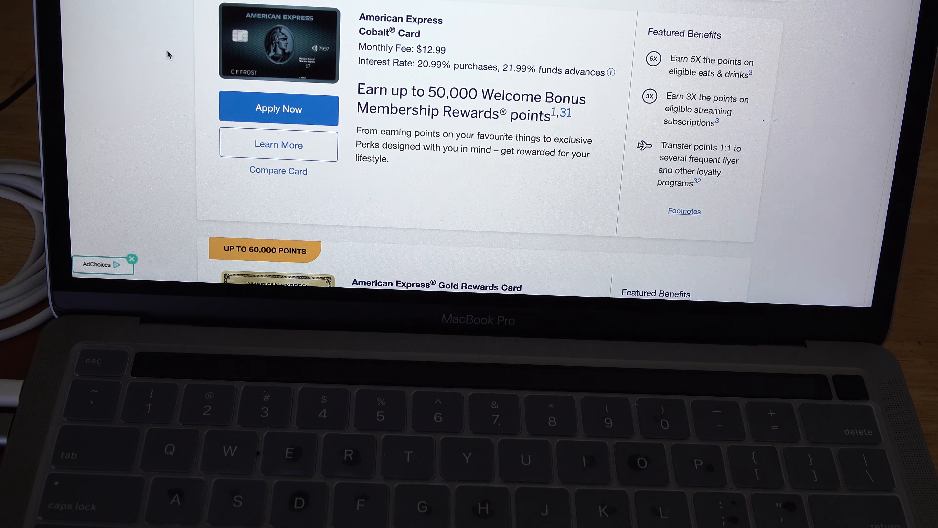
# Step: View the Cobalt Card's detail page with its up to 50,000 Membership Rewards points offer
pyautogui.scroll(-3)
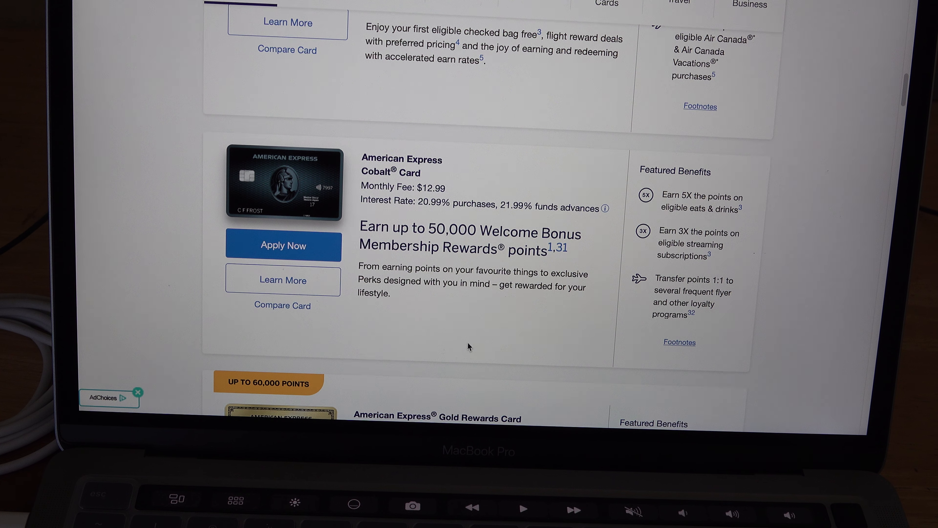
pyautogui.click(282, 280)
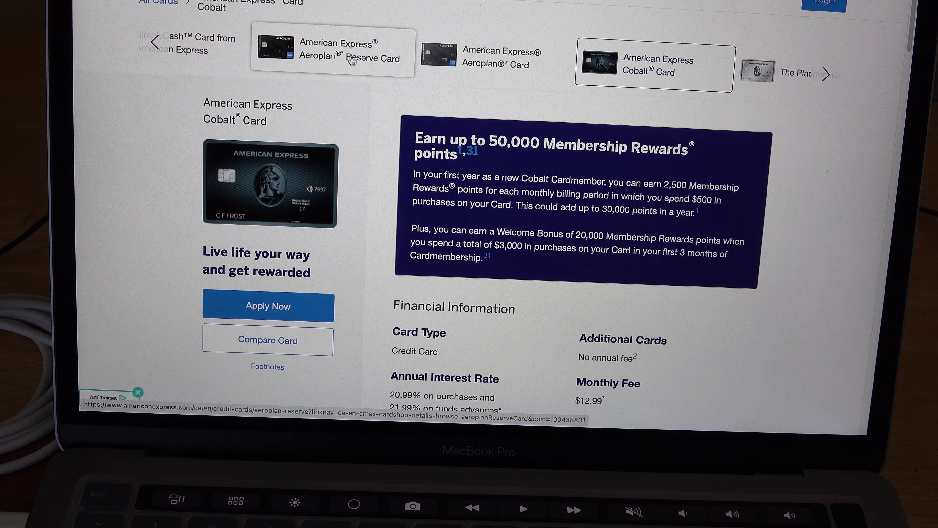
pyautogui.moveTo(532, 248)
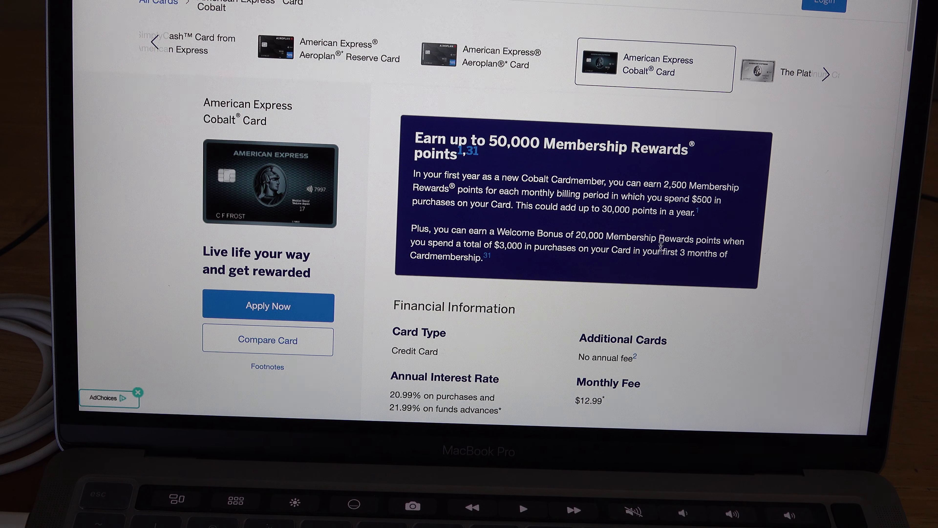
pyautogui.scroll(-3)
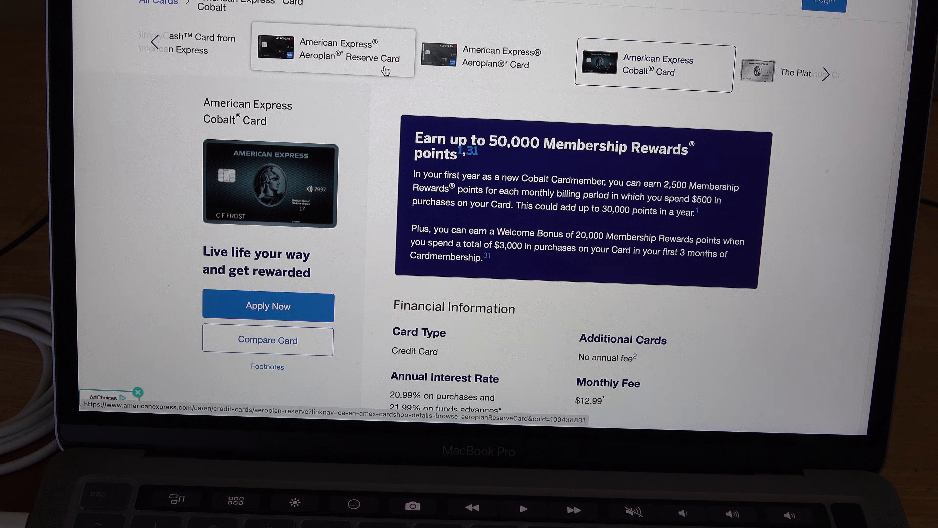
pyautogui.moveTo(383, 66)
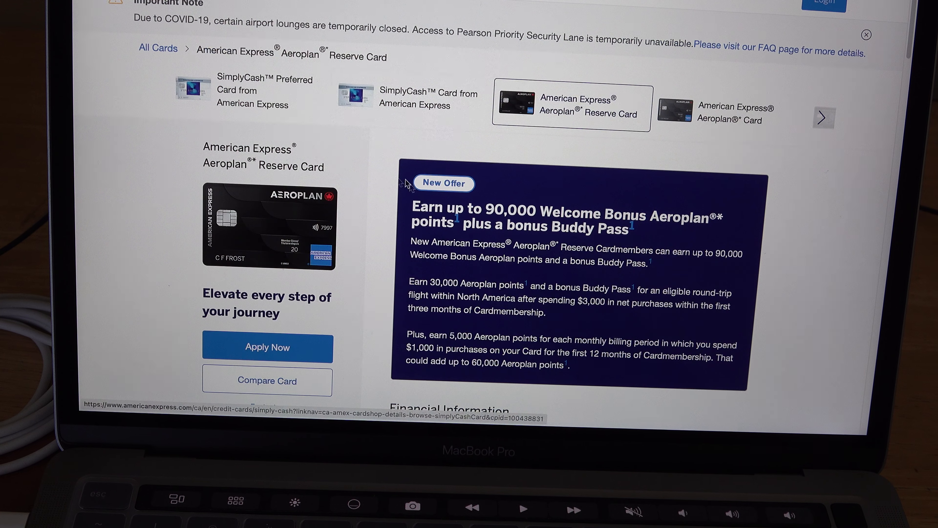
# Step: Scroll the Aeroplan Reserve Card page to its 90,000-point welcome bonus and $599 annual fee
pyautogui.scroll(-3)
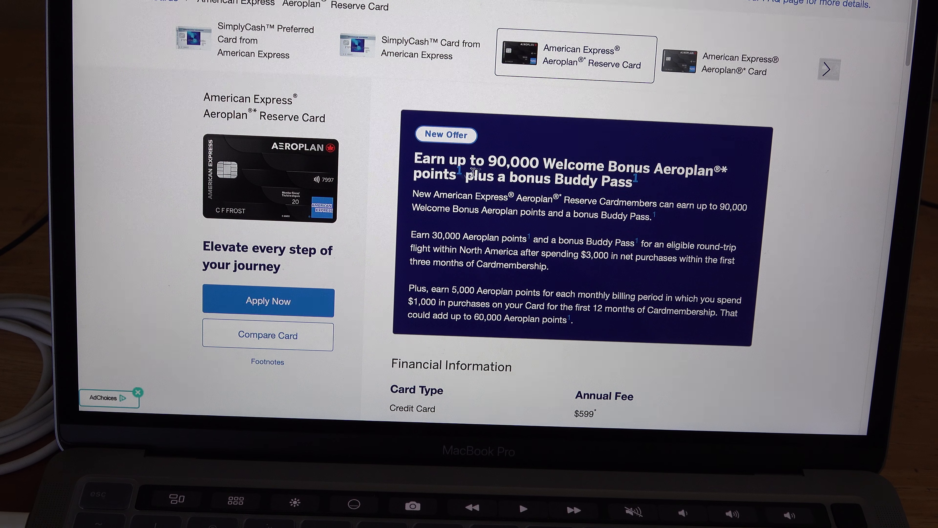
pyautogui.moveTo(645, 196)
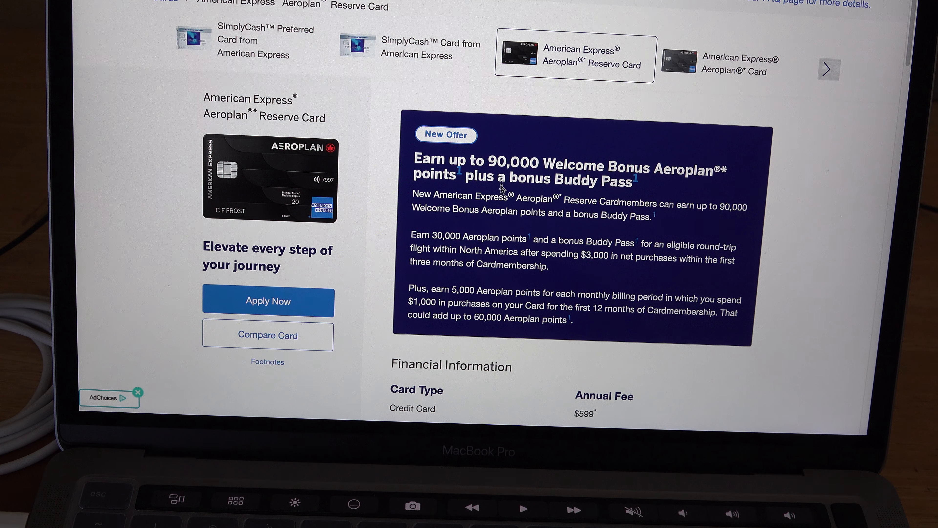
pyautogui.moveTo(595, 198)
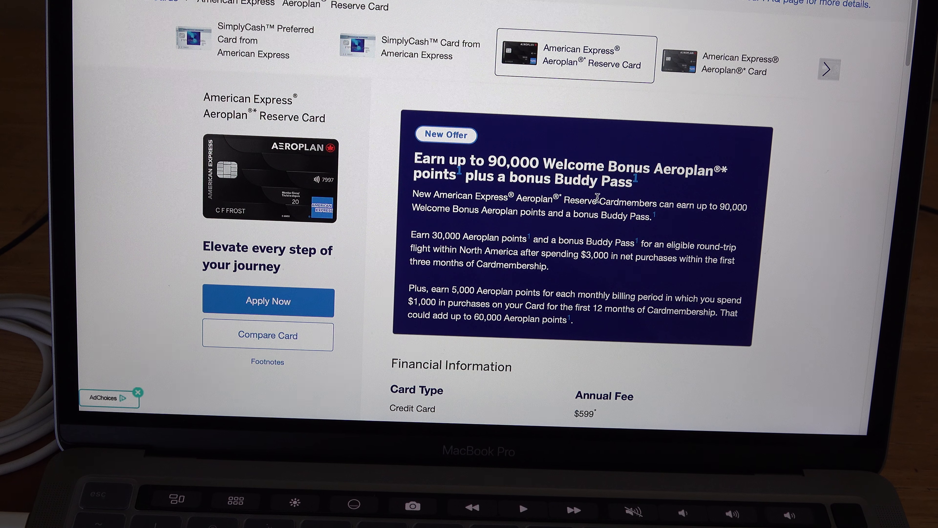
pyautogui.moveTo(551, 242)
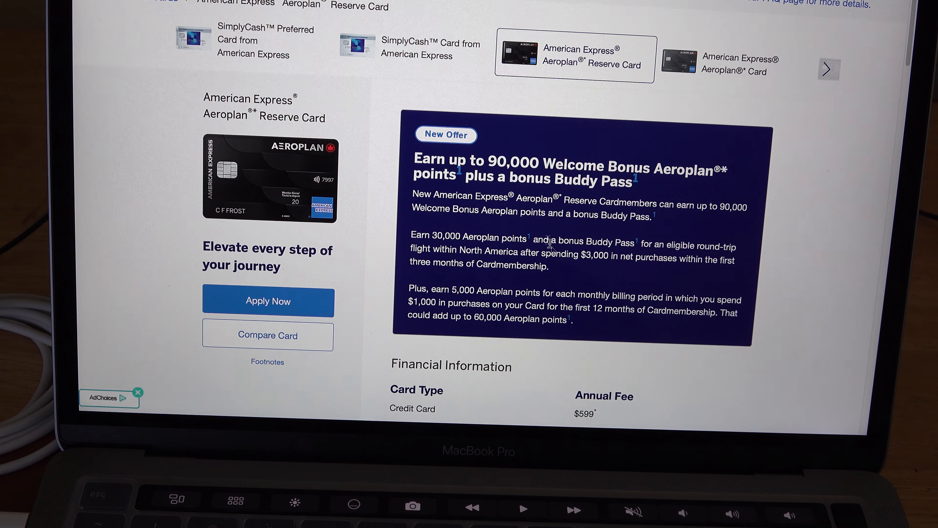
pyautogui.moveTo(470, 299)
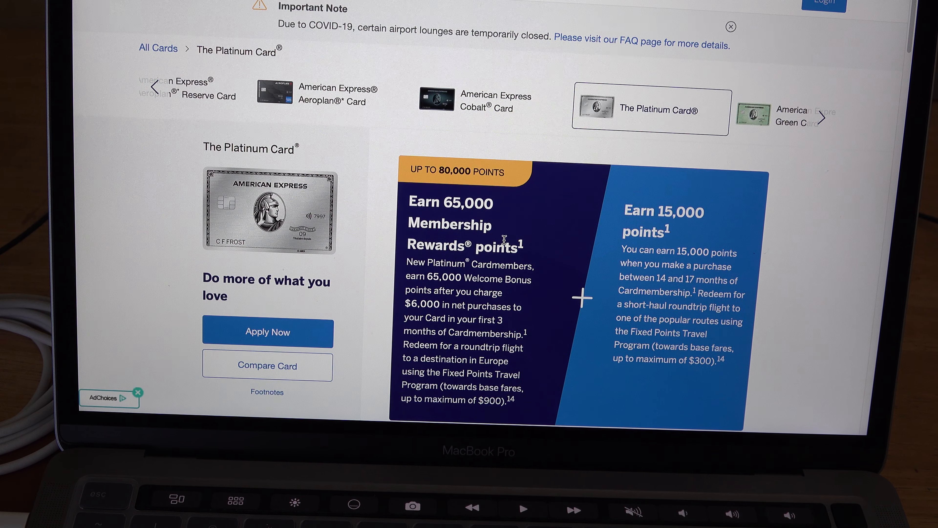
# Step: Scroll The Platinum Card page to read its 65,000 plus 15,000 Membership Rewards points offer
pyautogui.scroll(-3)
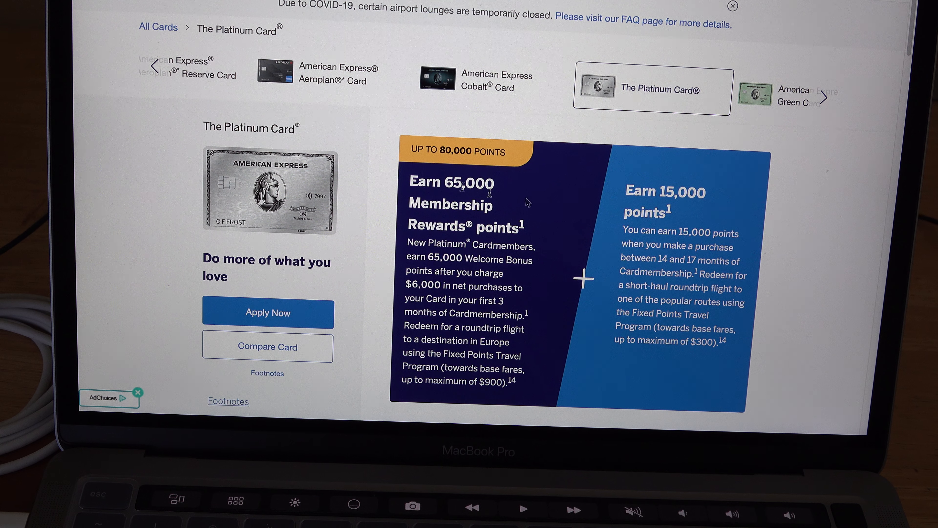
pyautogui.scroll(-3)
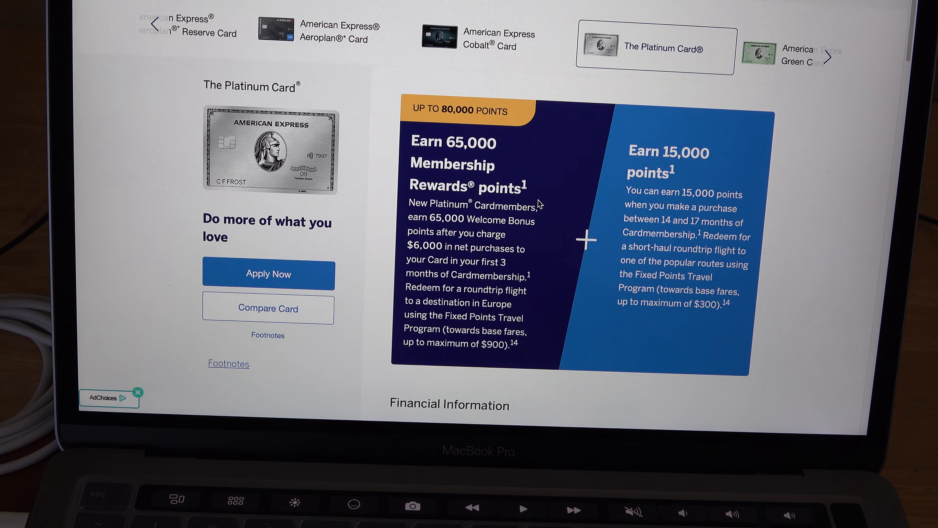
pyautogui.scroll(-3)
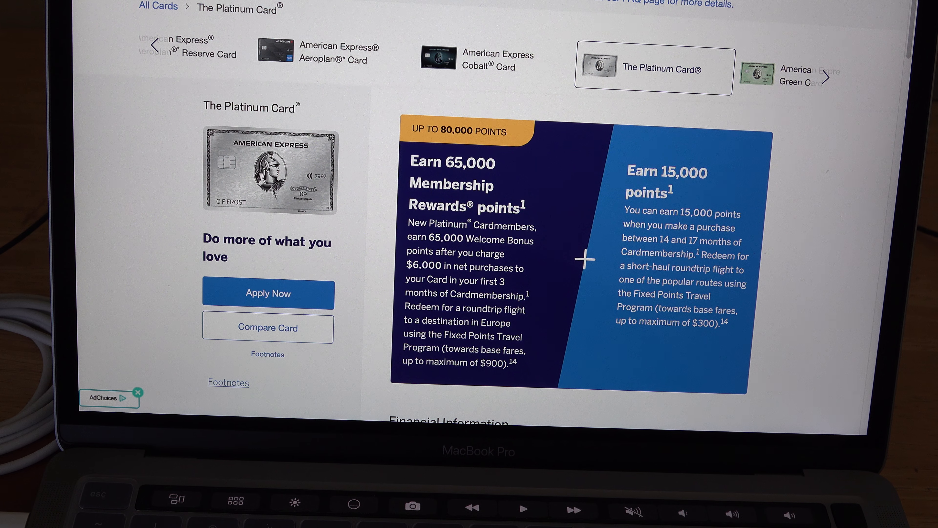
pyautogui.moveTo(287, 192)
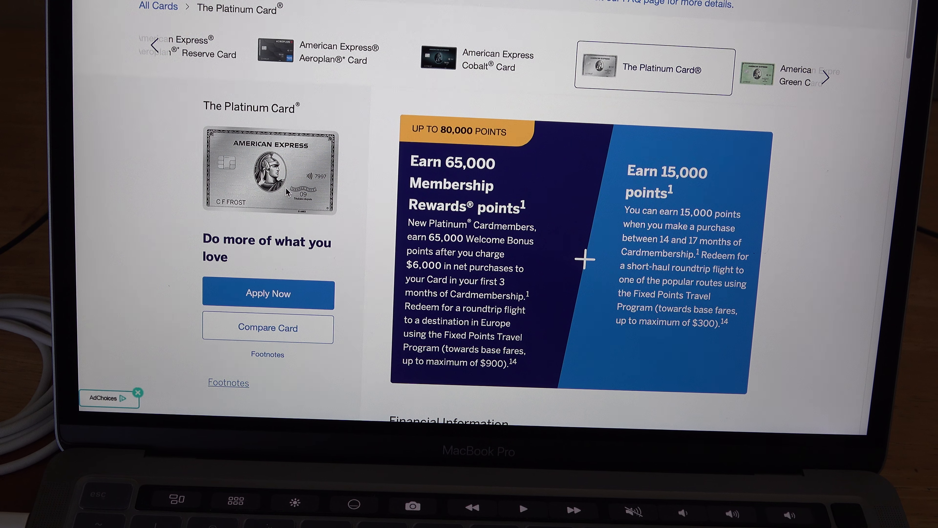
pyautogui.moveTo(327, 224)
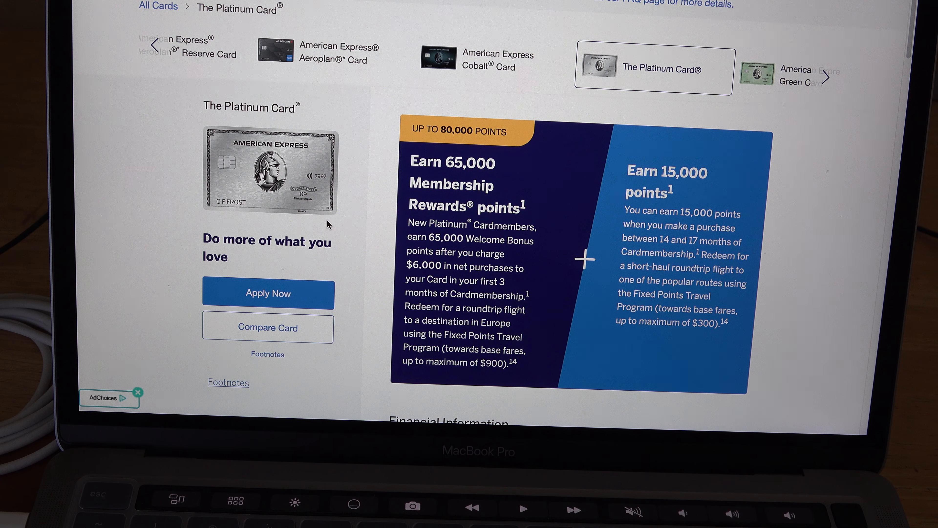
pyautogui.moveTo(341, 219)
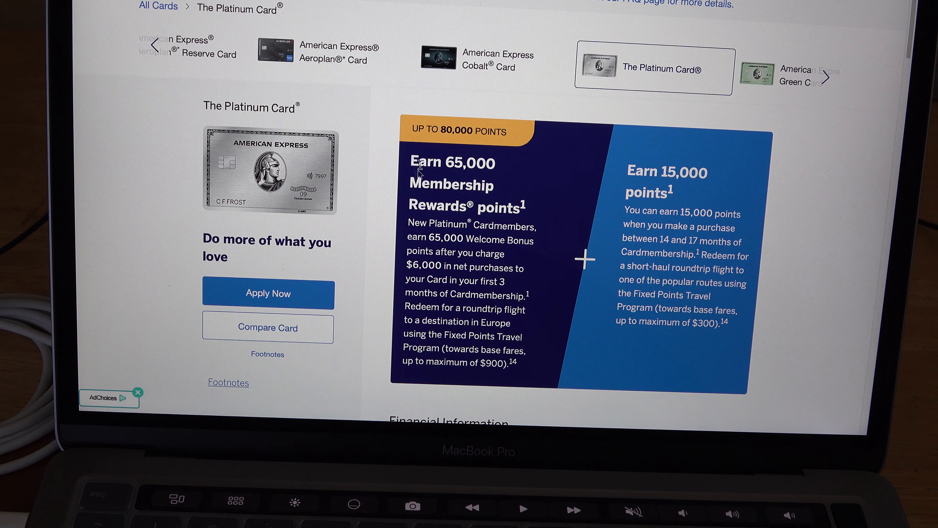
pyautogui.scroll(-3)
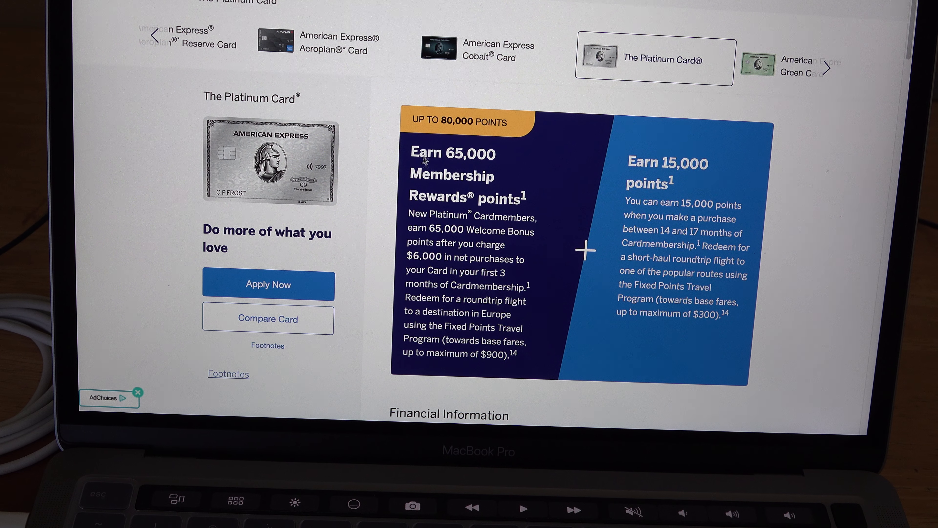
pyautogui.moveTo(458, 184)
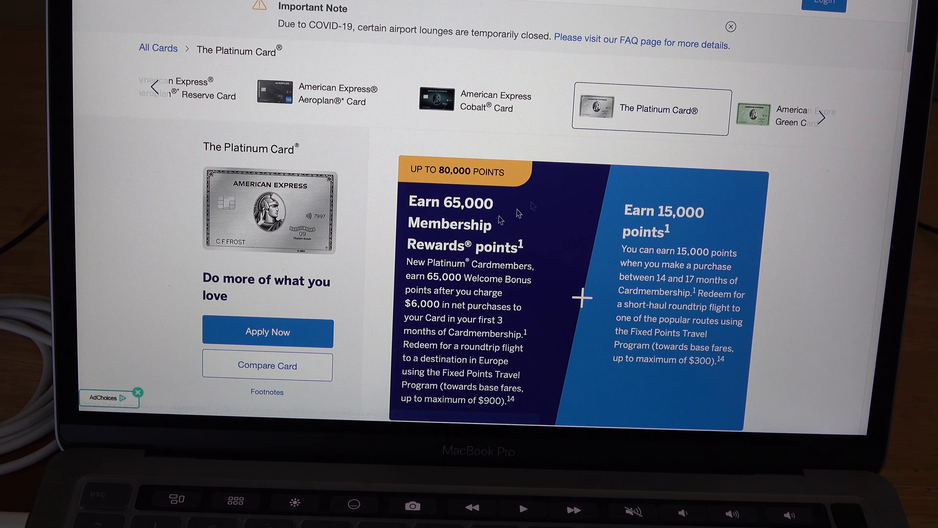
pyautogui.moveTo(607, 193)
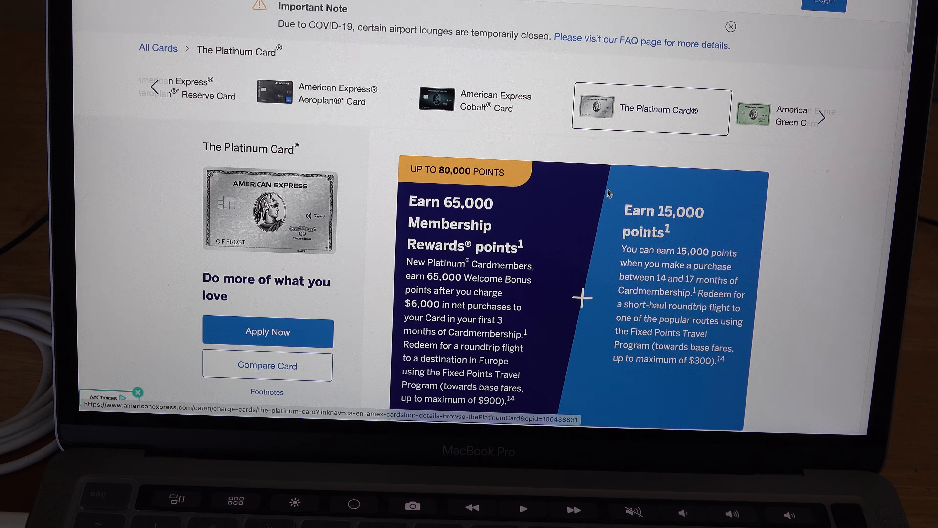
pyautogui.moveTo(398, 188)
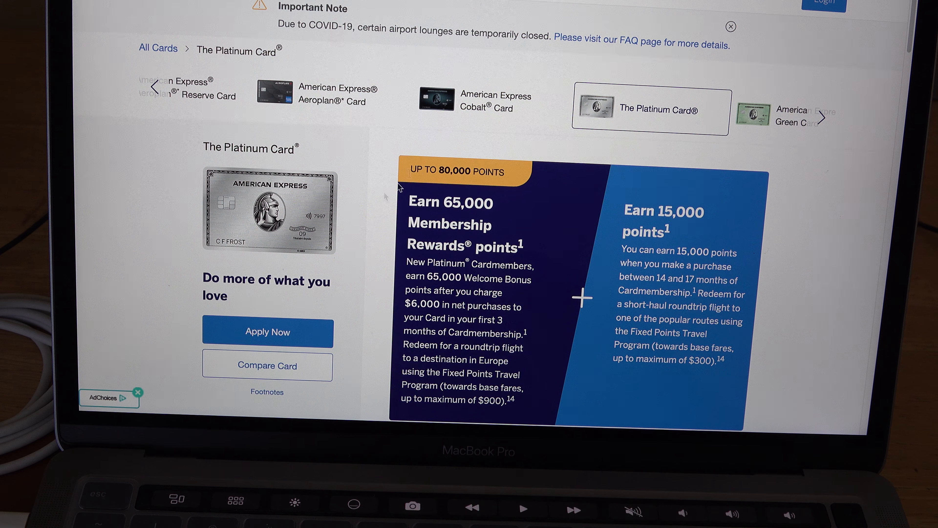